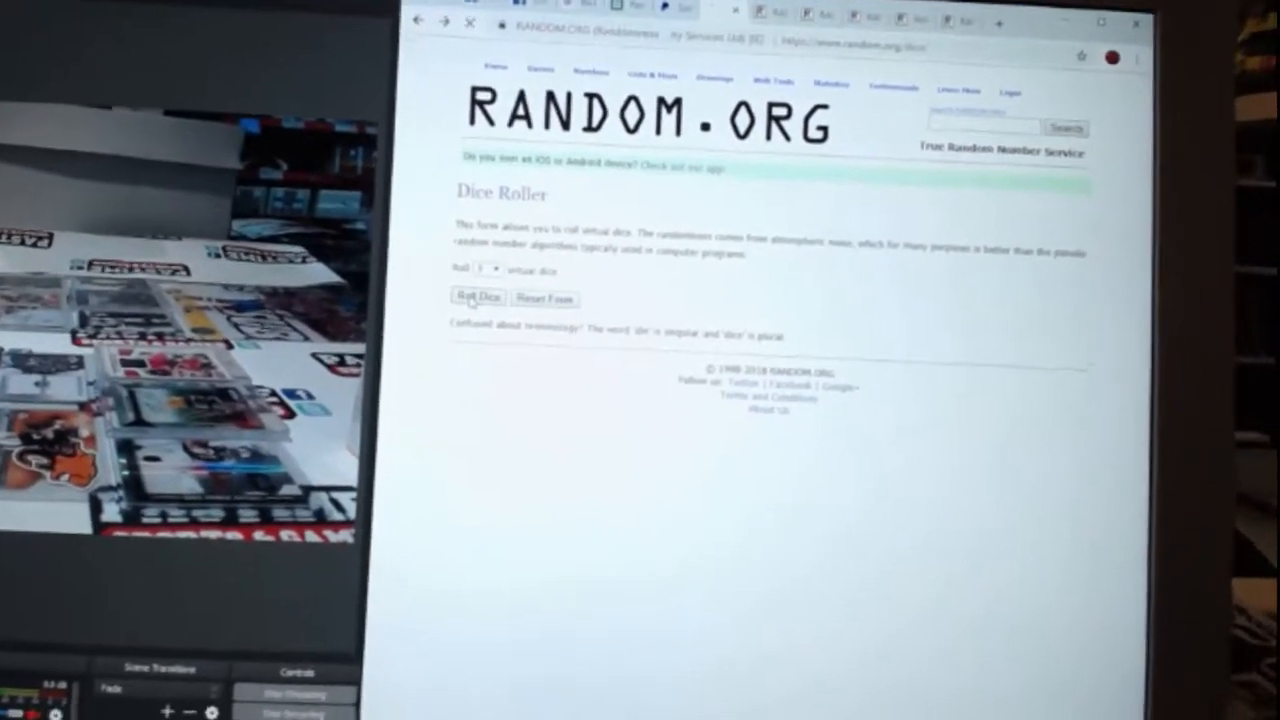
- Switch from the Dice Roller to the List Randomizer tool
click(478, 298)
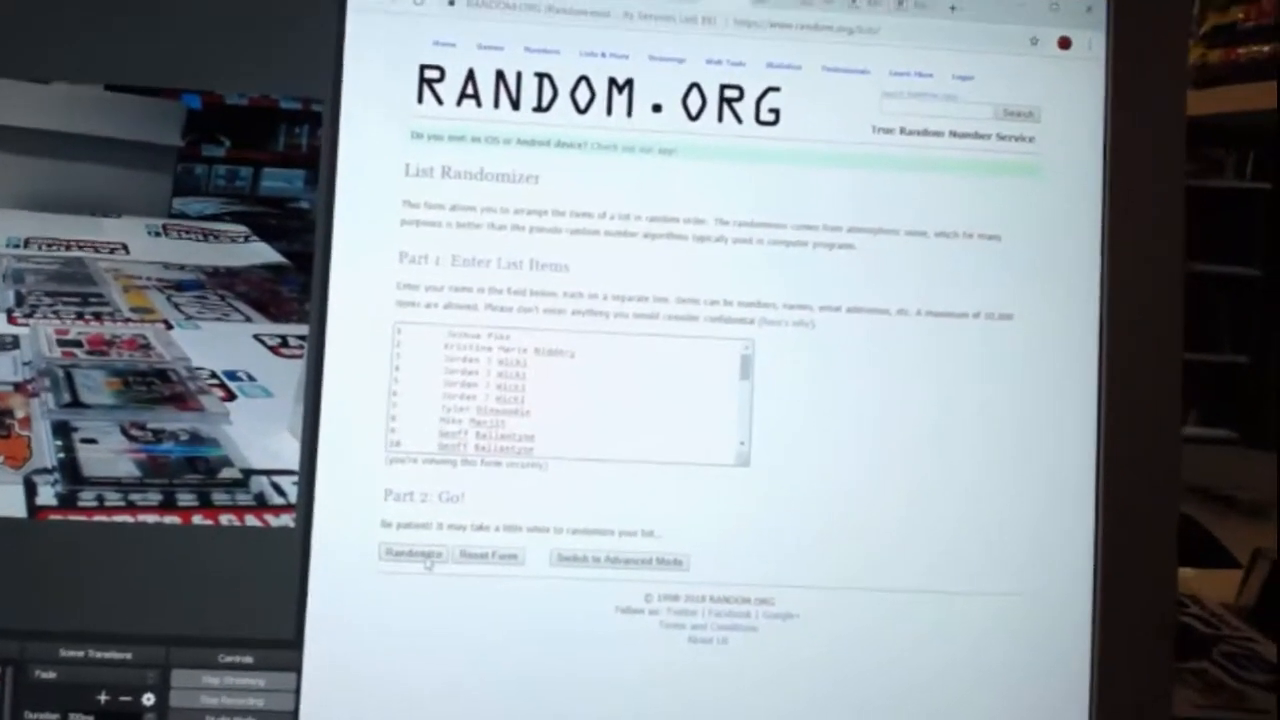
click(412, 552)
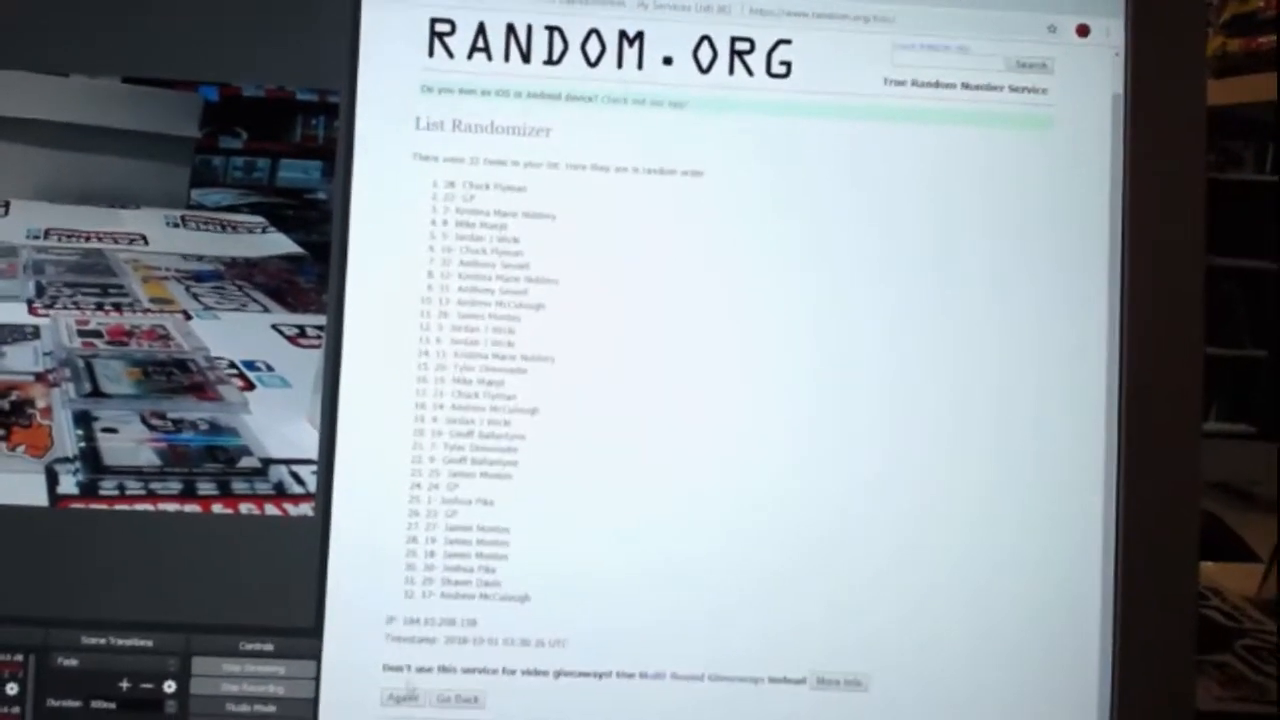
click(396, 696)
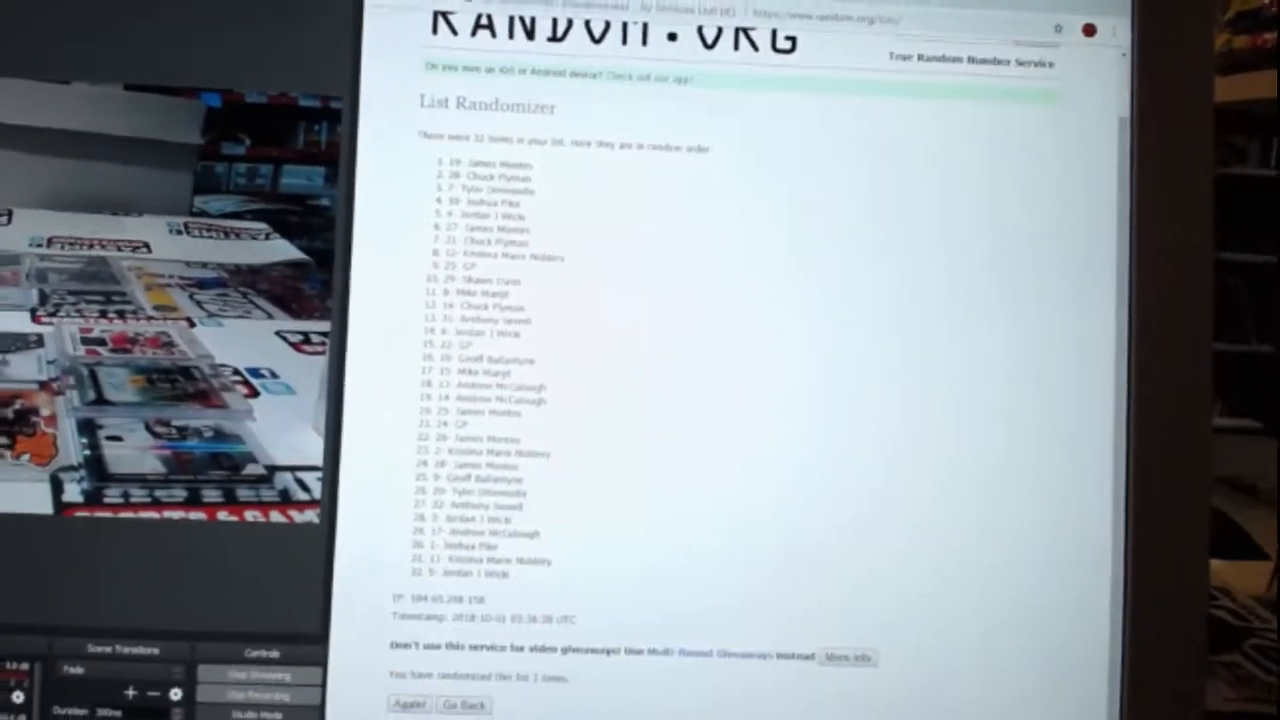
click(404, 704)
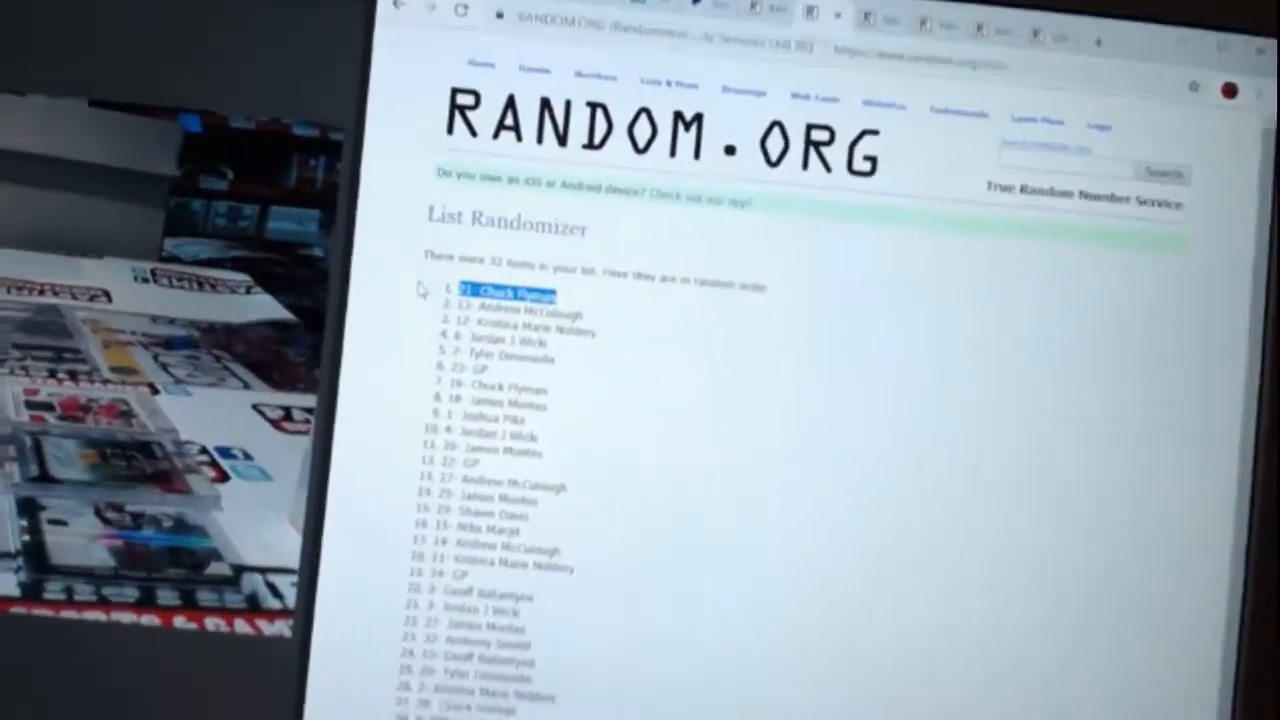
scroll(down, 3)
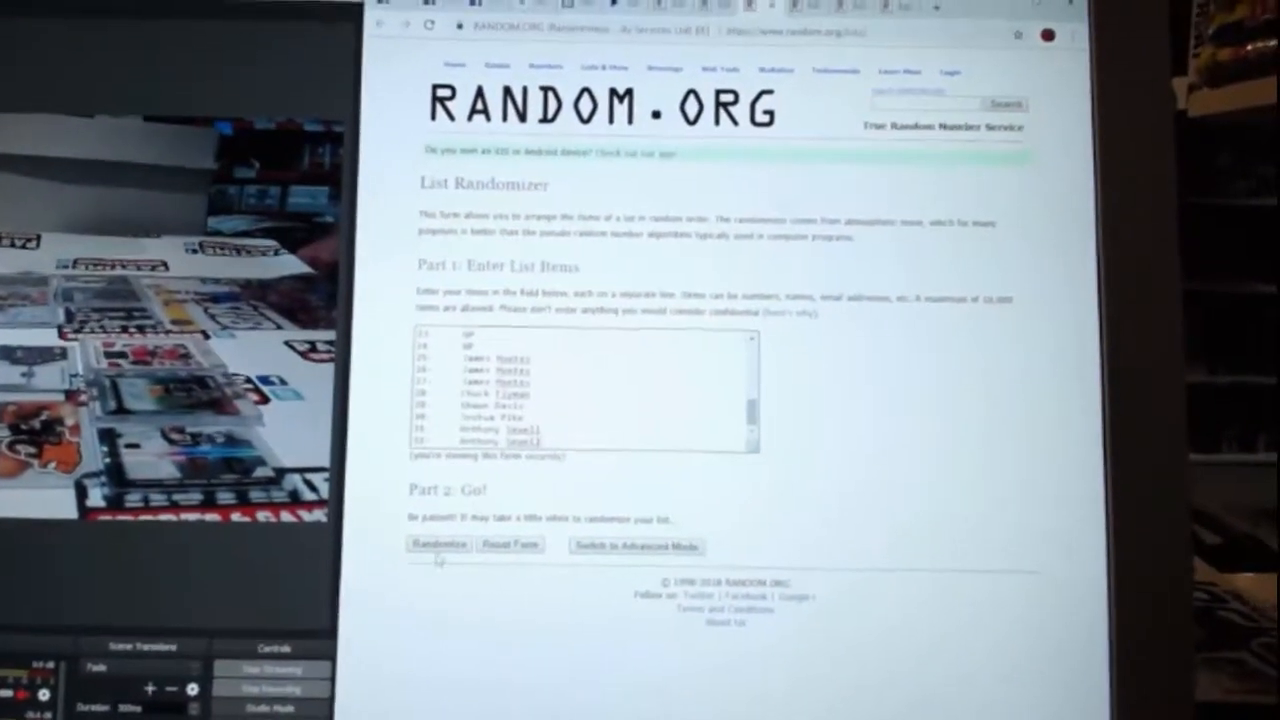
- Randomize the 32-name list and reshuffle it three more times with Again
click(438, 544)
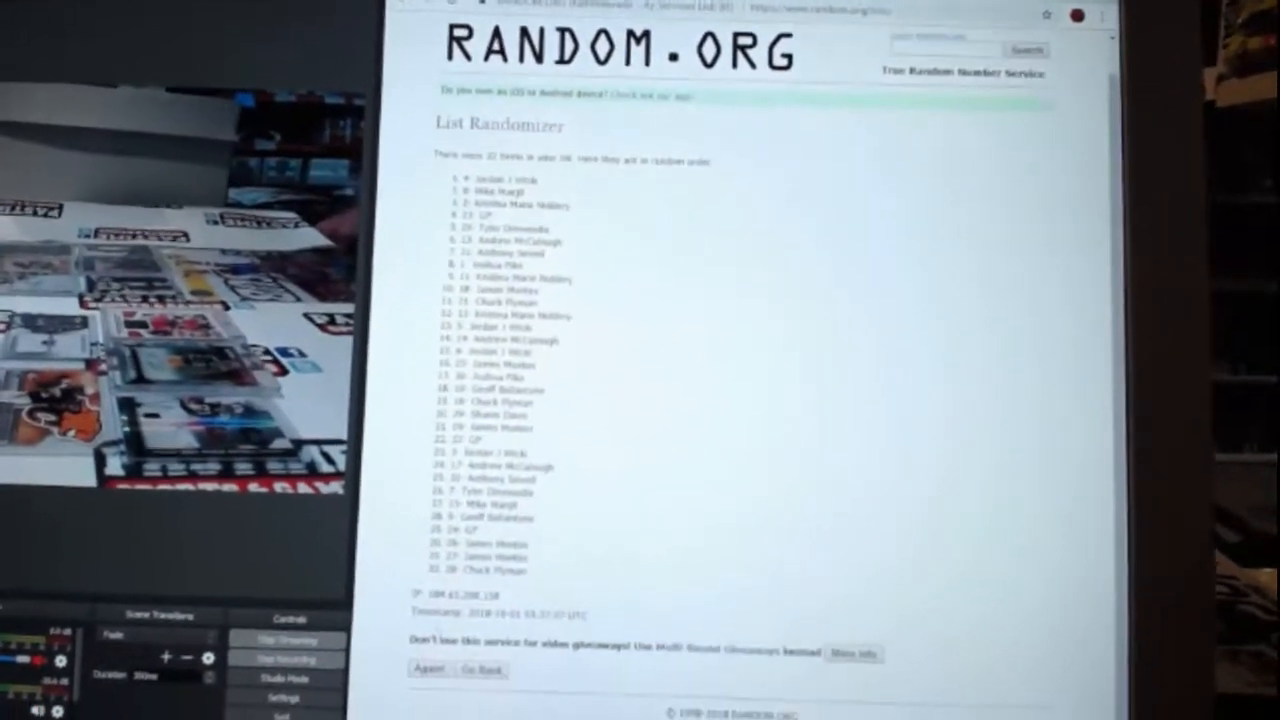
click(428, 668)
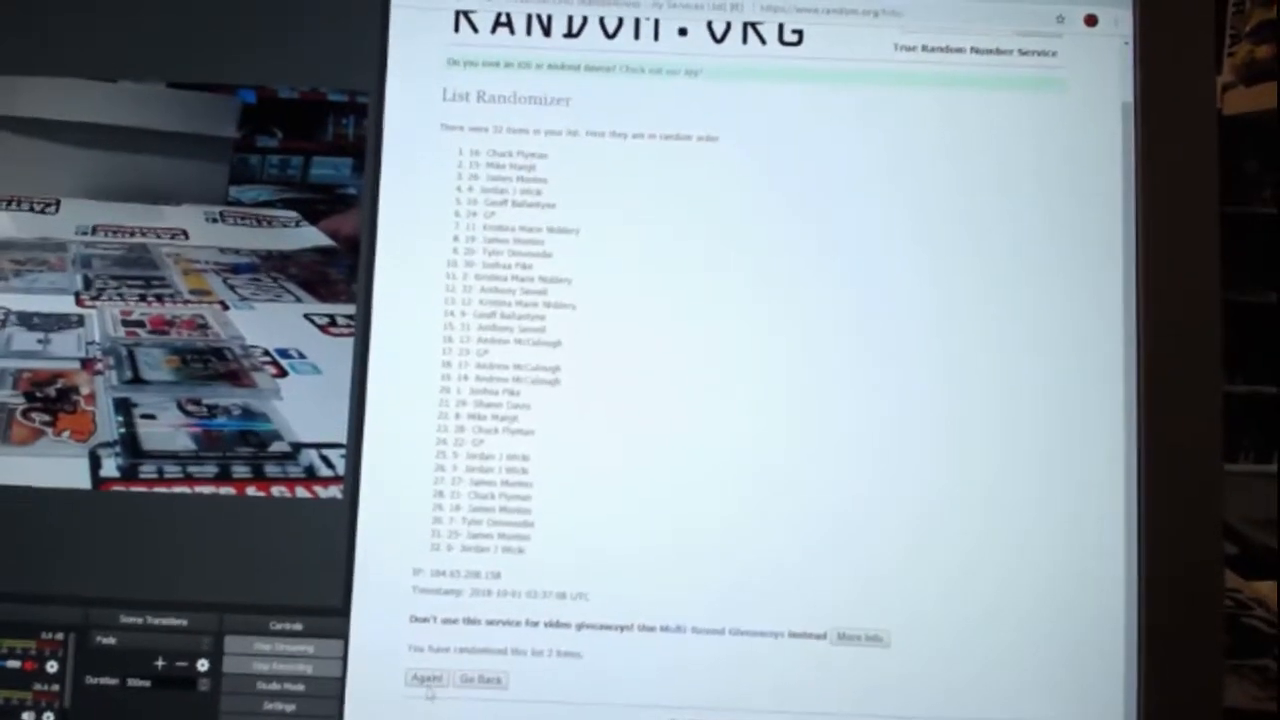
click(426, 678)
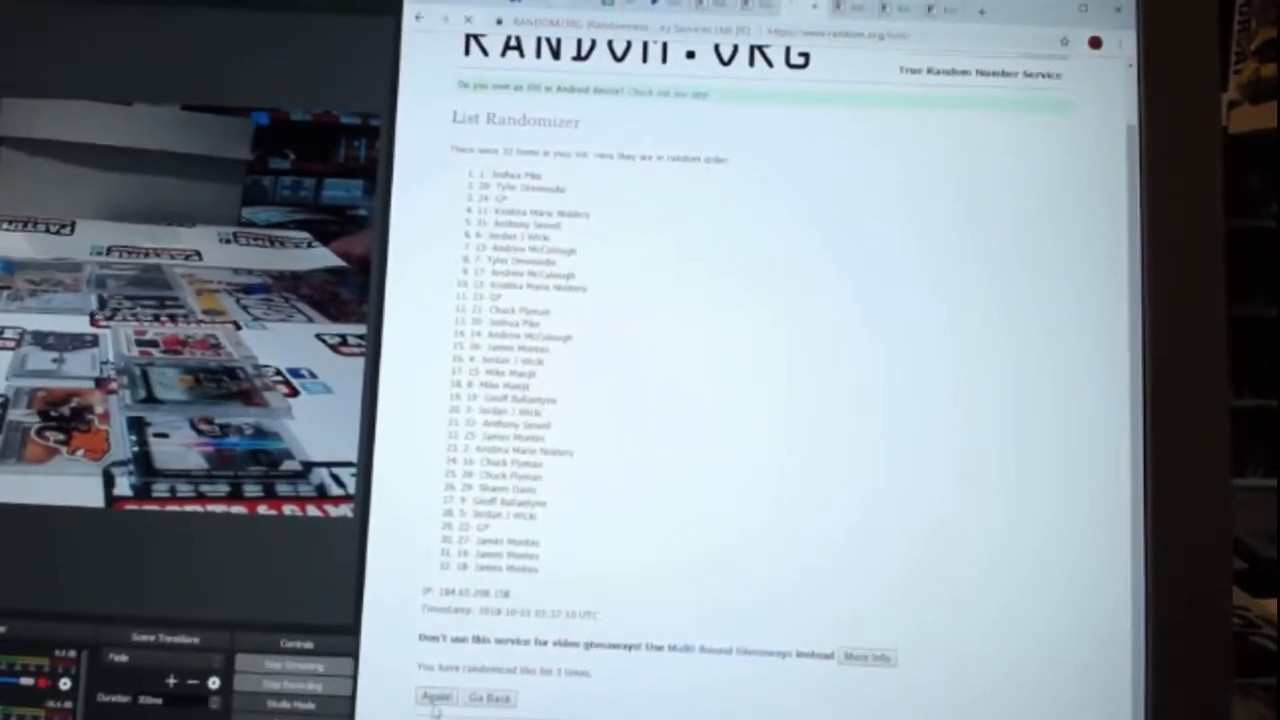
click(436, 696)
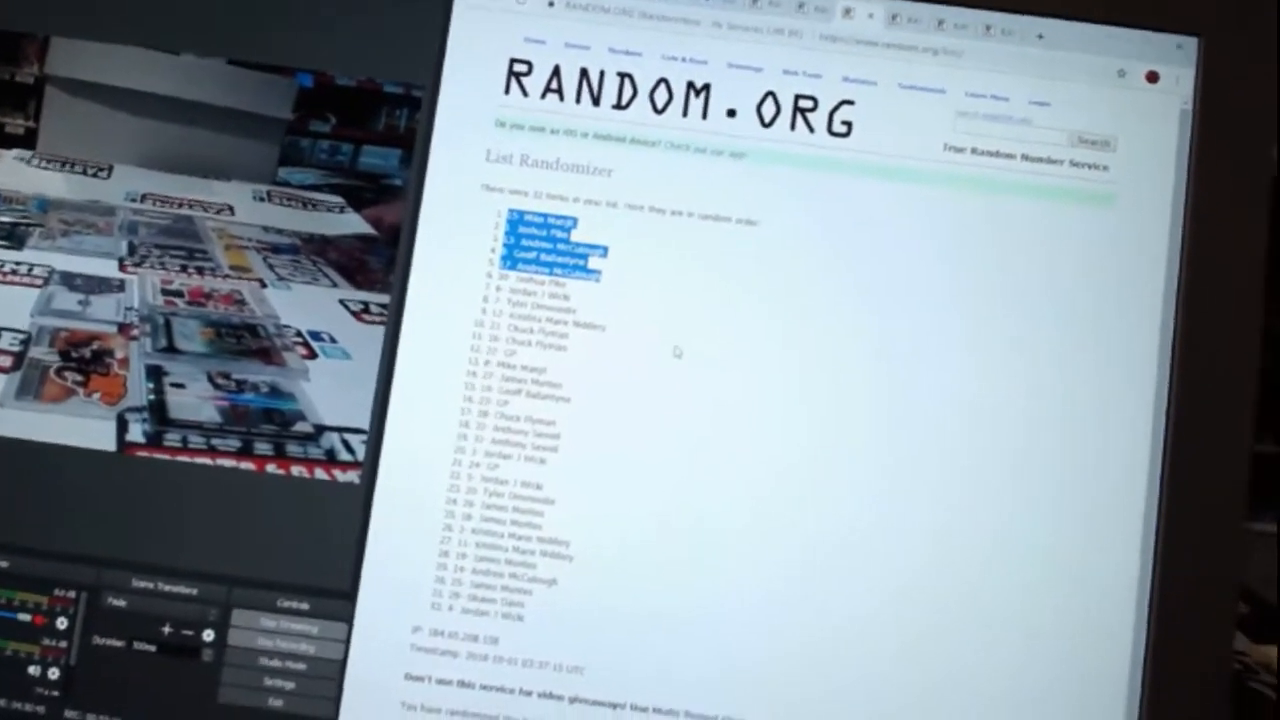
- Review the shuffled results and go back to the List Randomizer form
scroll(down, 3)
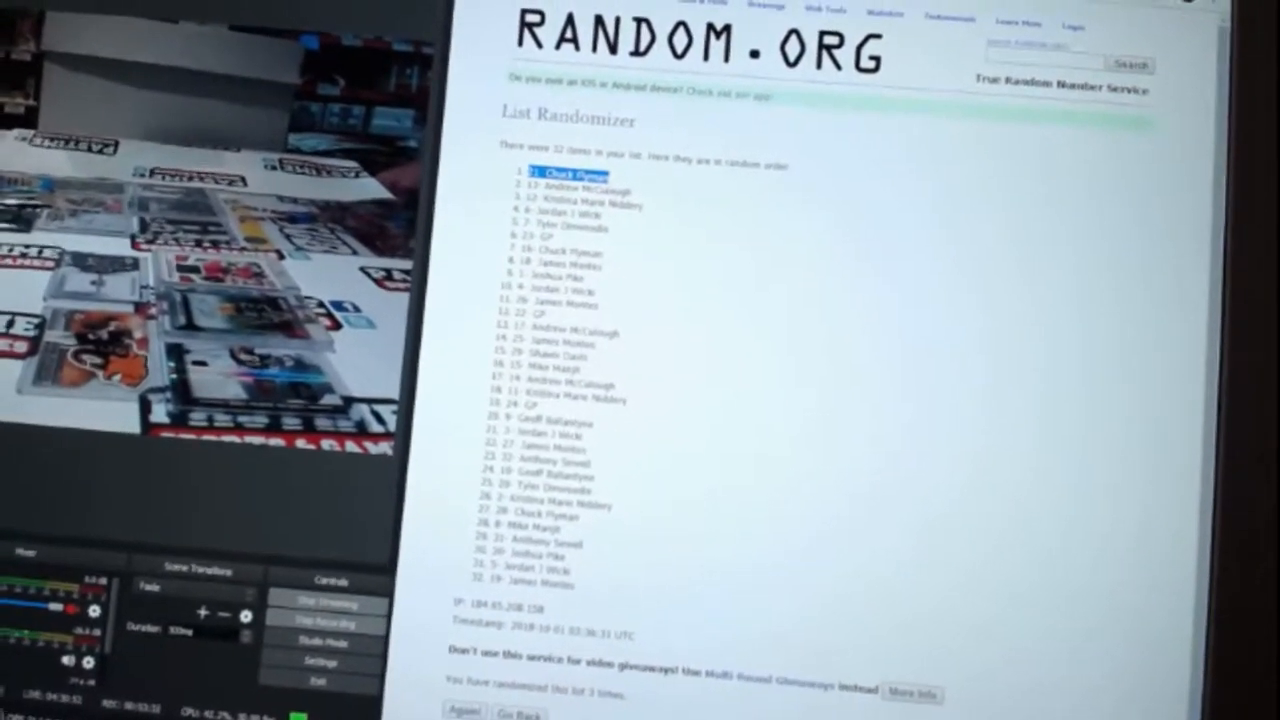
click(480, 712)
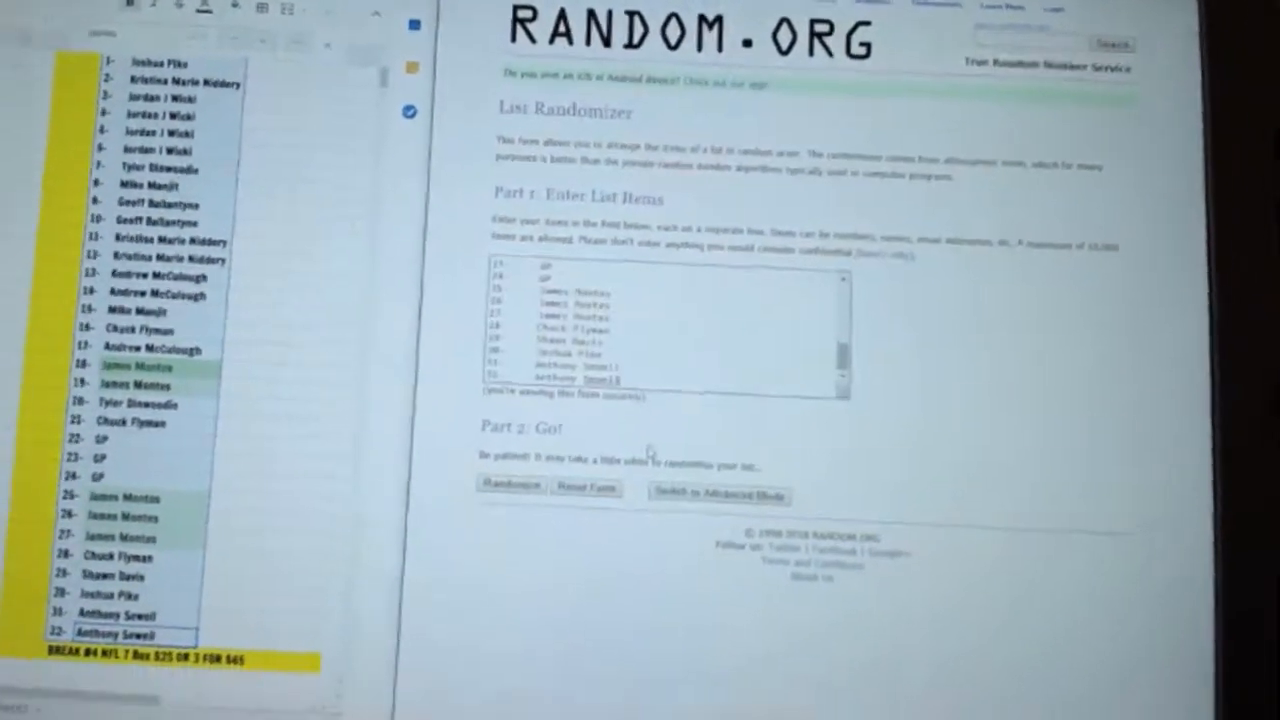
- Randomize the 32-name list again and reshuffle it twice more
click(510, 488)
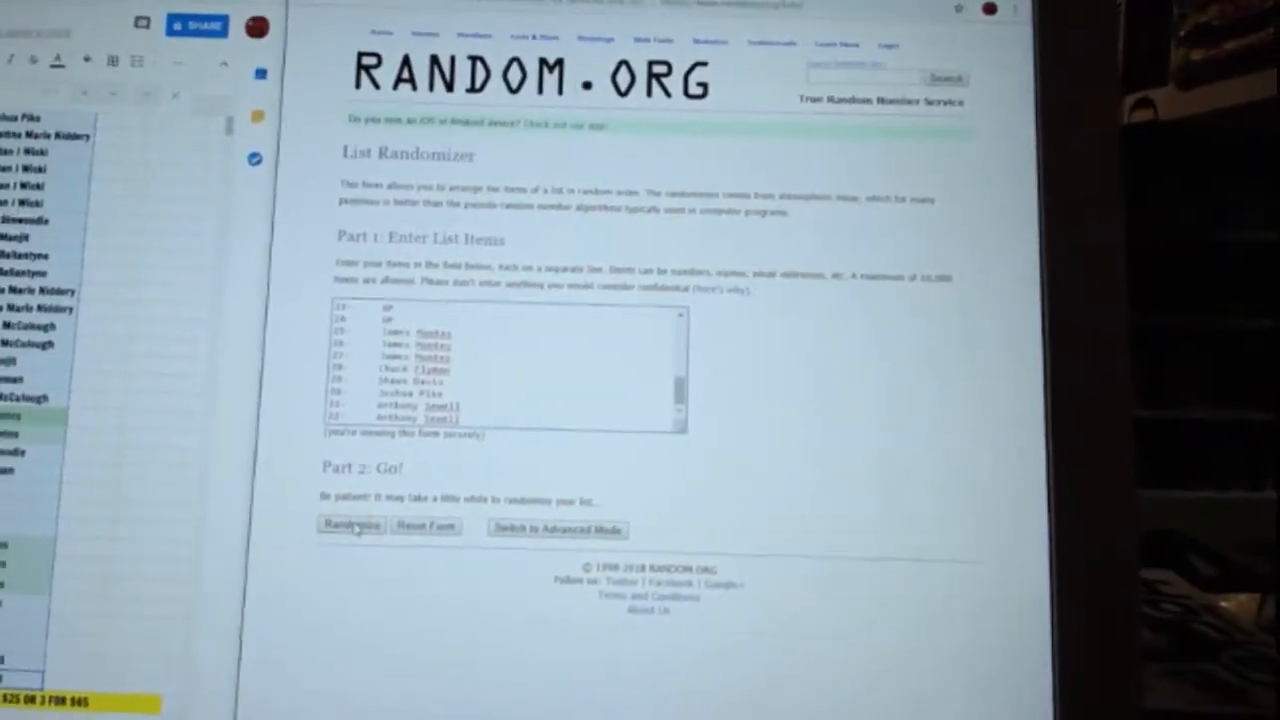
click(348, 524)
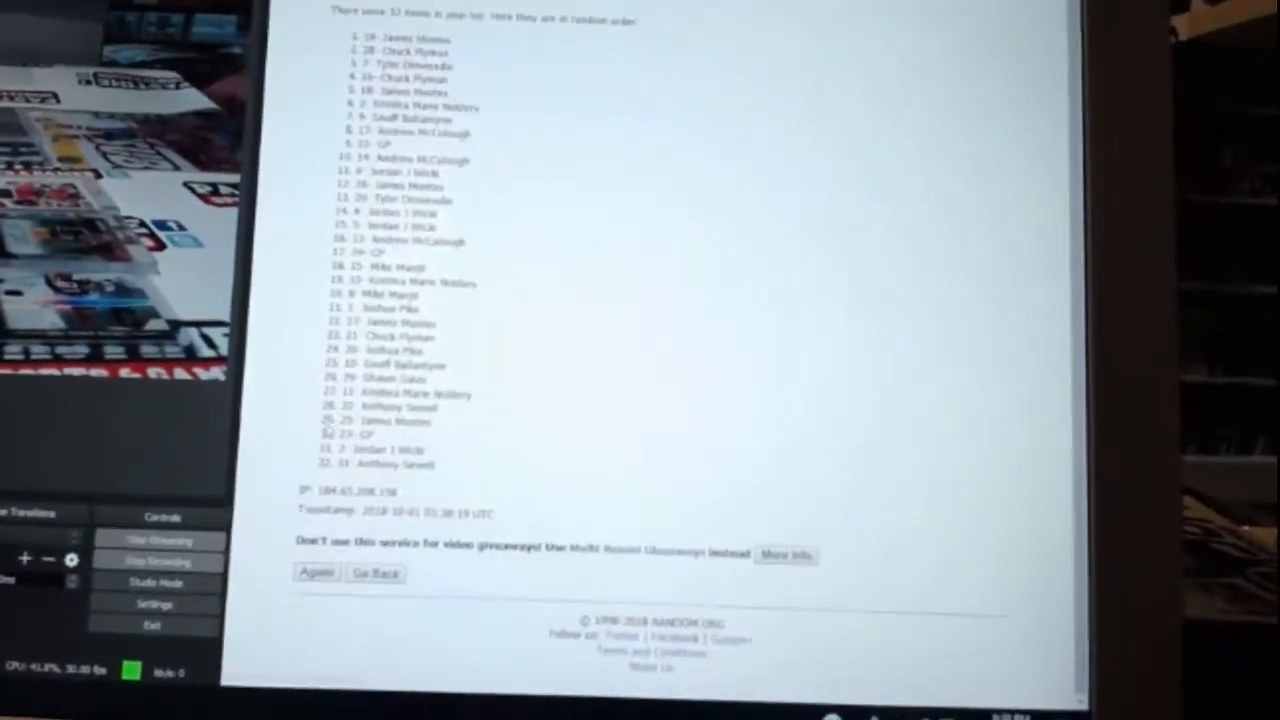
click(316, 572)
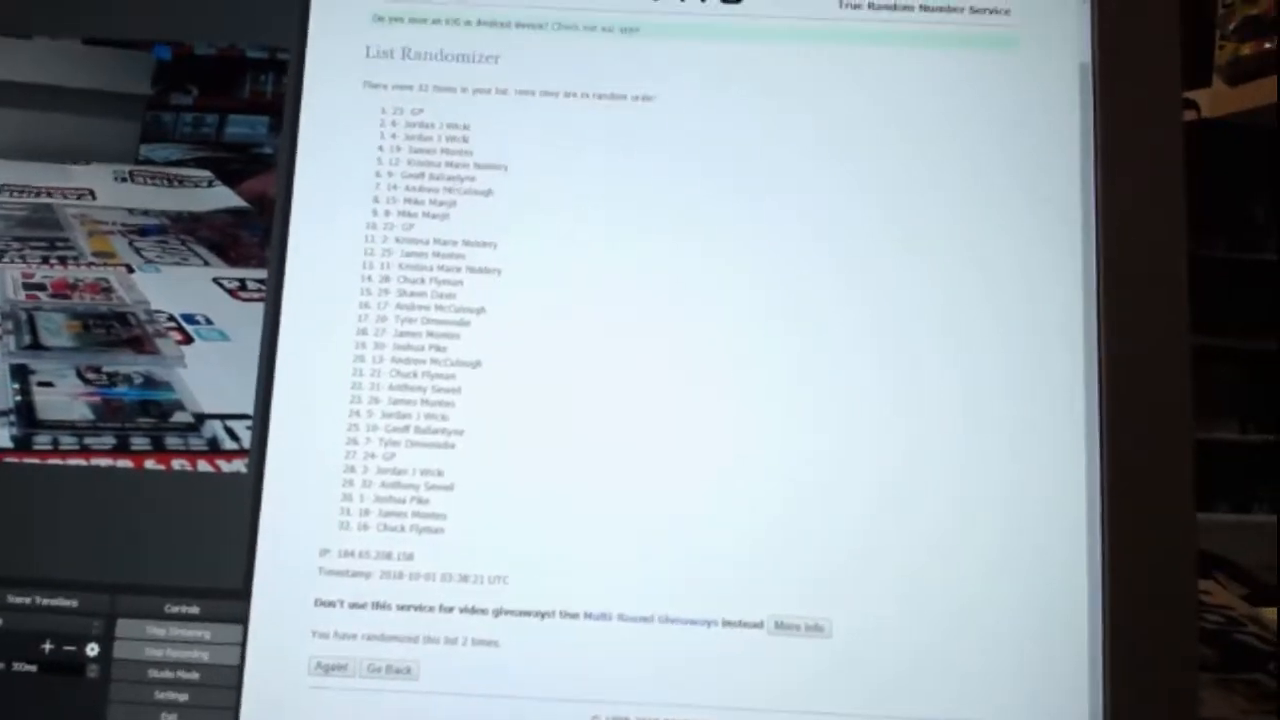
click(330, 668)
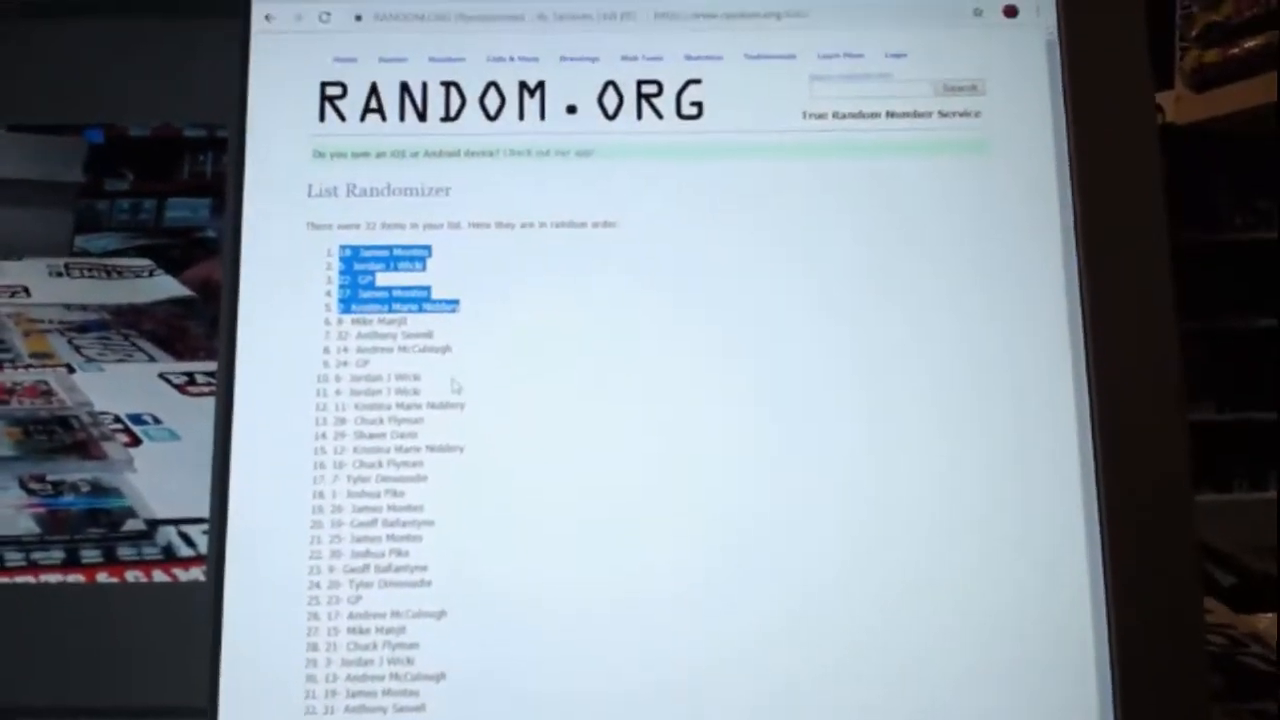
- Scroll down through the randomized results
scroll(down, 3)
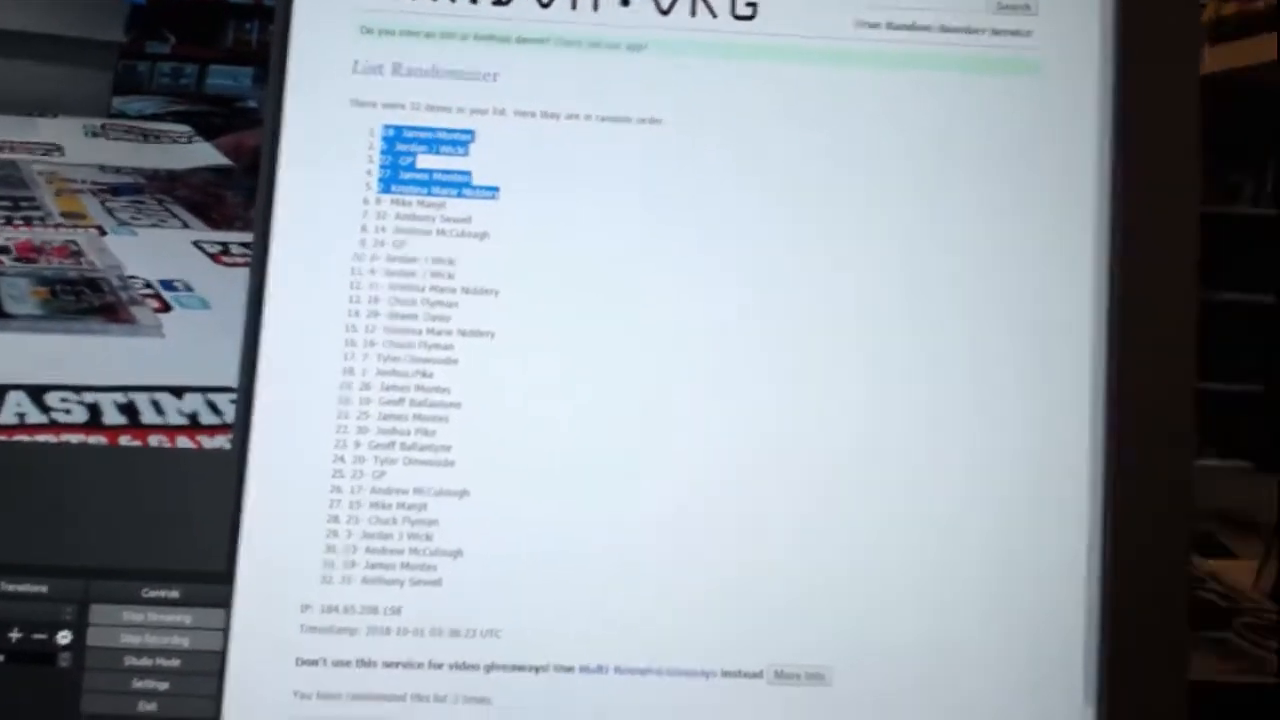
scroll(down, 3)
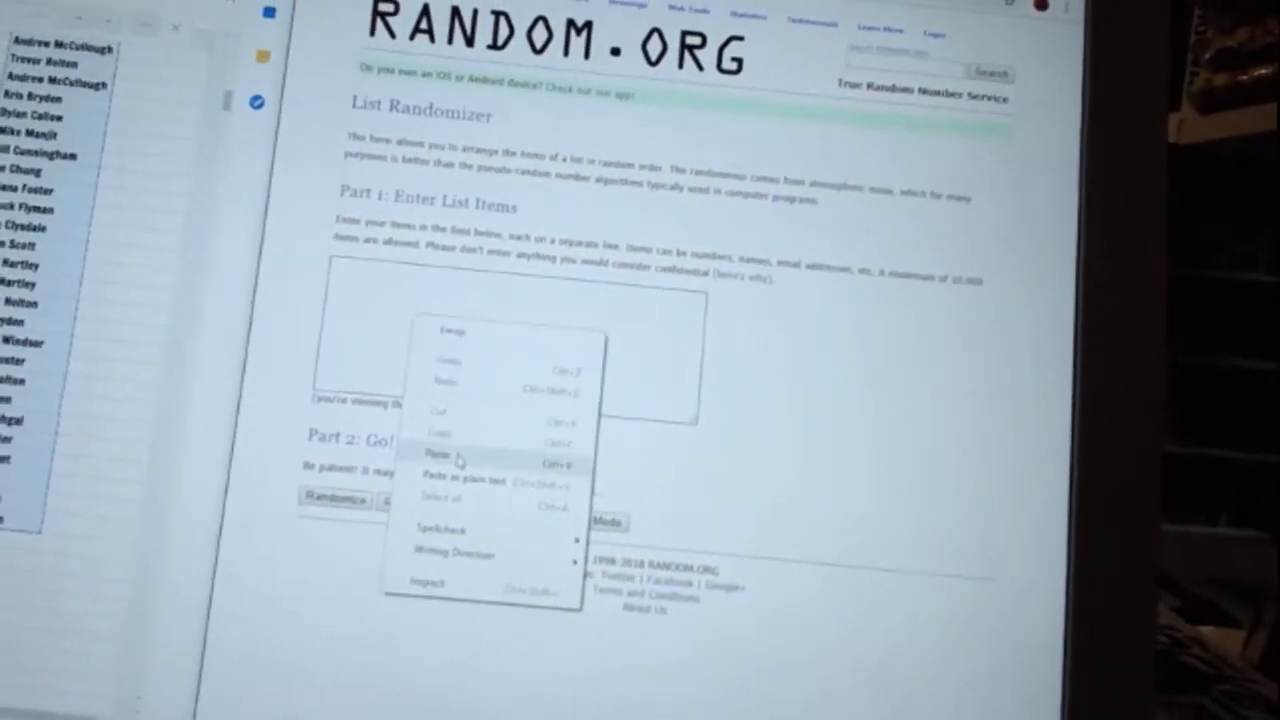
click(434, 464)
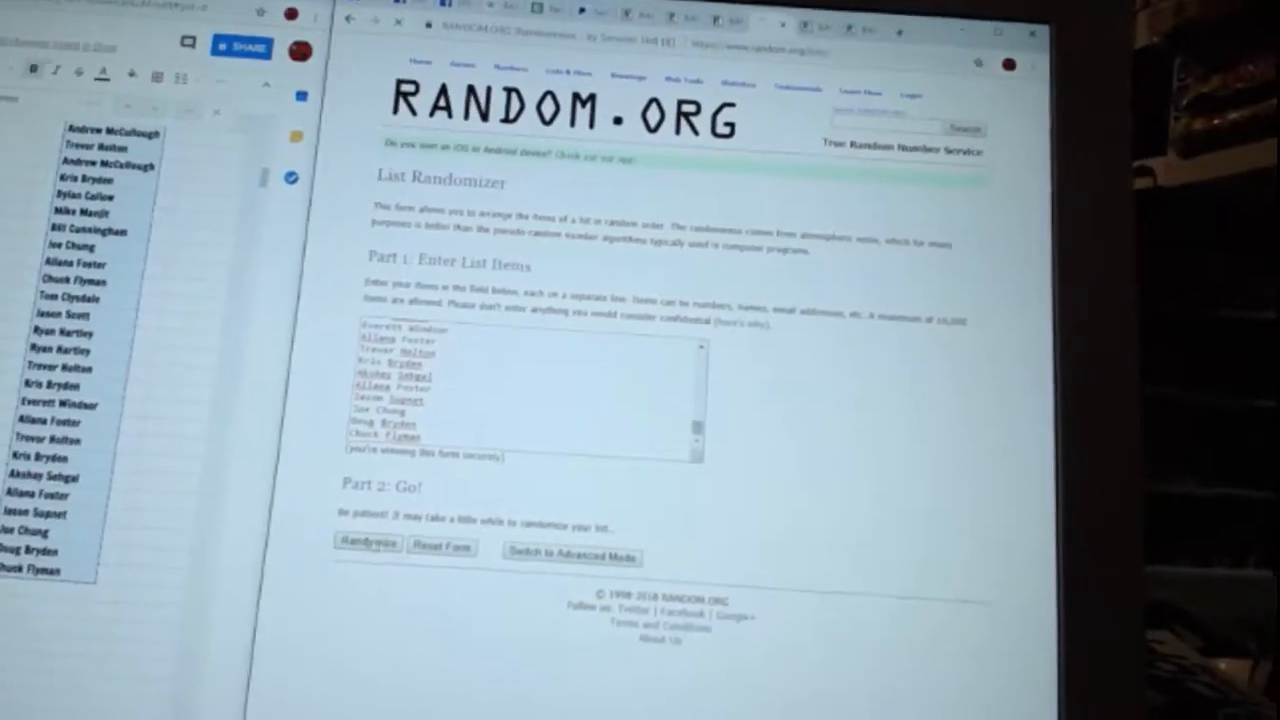
- Randomize the new list and highlight the top names in the result
click(368, 544)
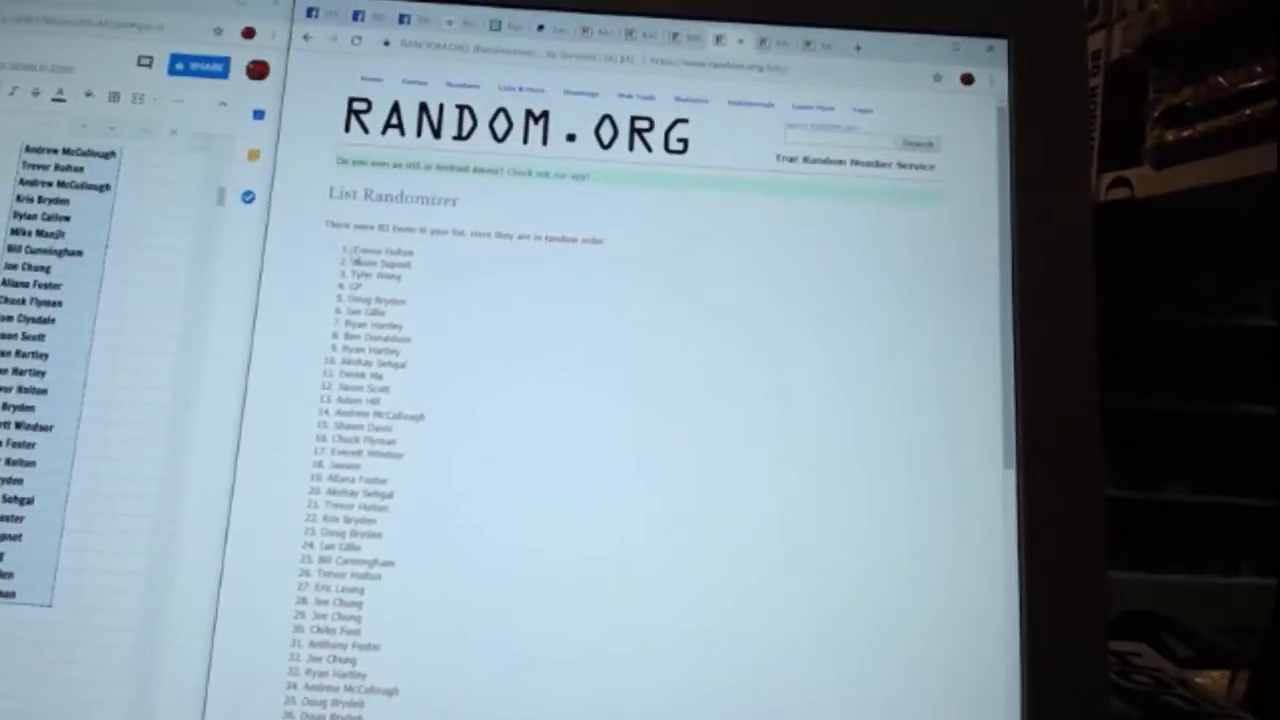
drag(350, 252, 410, 316)
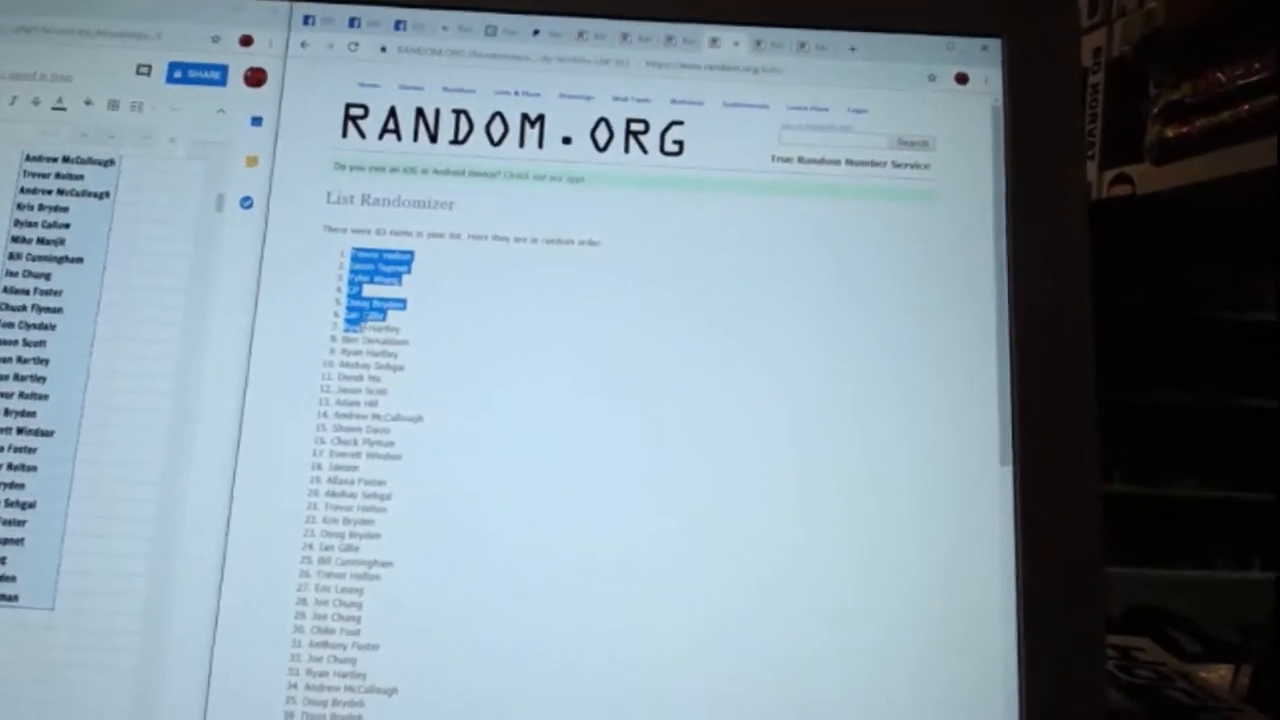